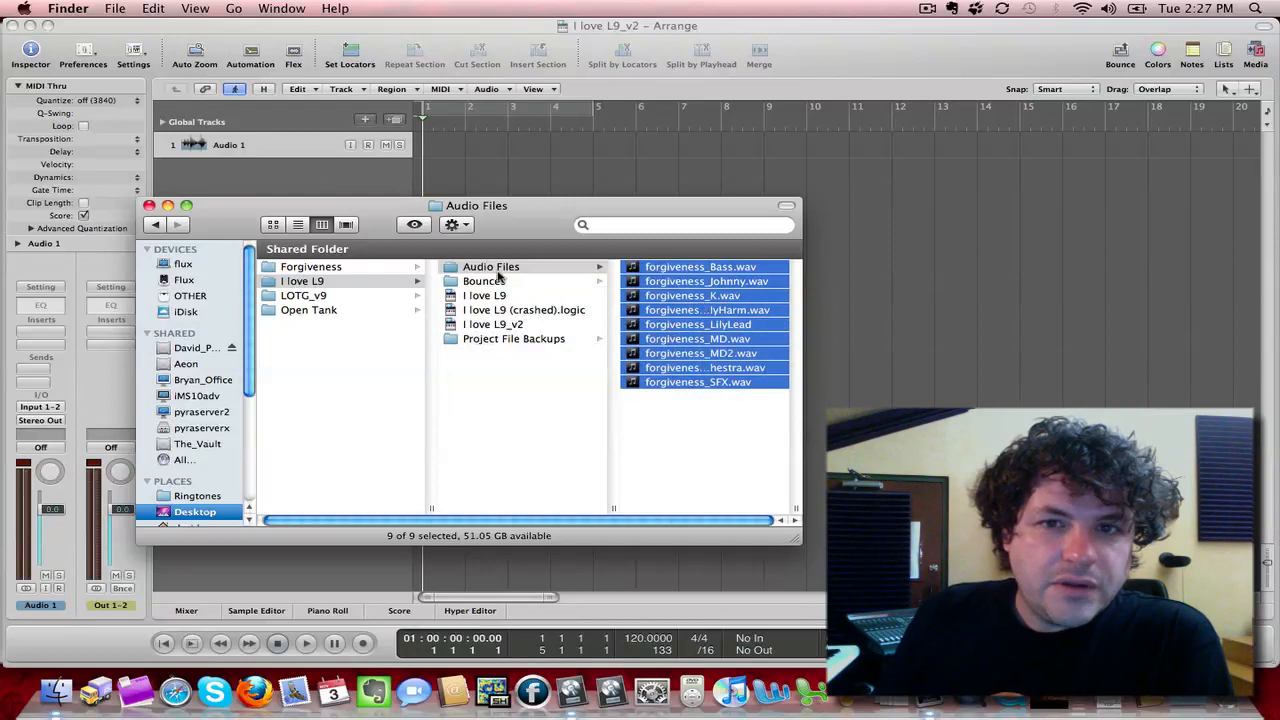
Drag the bounced forgiveness bip WAV files from the Bounces folder into Logic's Arrange area
{"action": "left_click", "coordinate": [484, 280]}
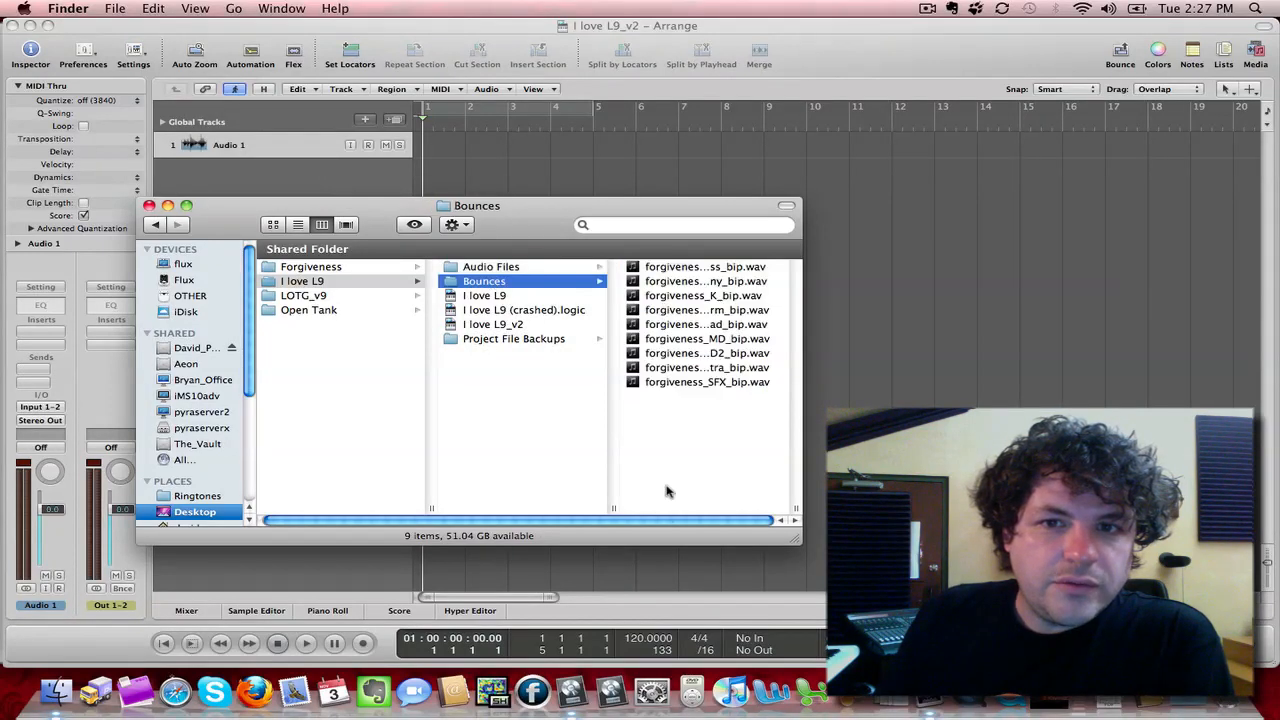
{"action": "left_click", "coordinate": [492, 266]}
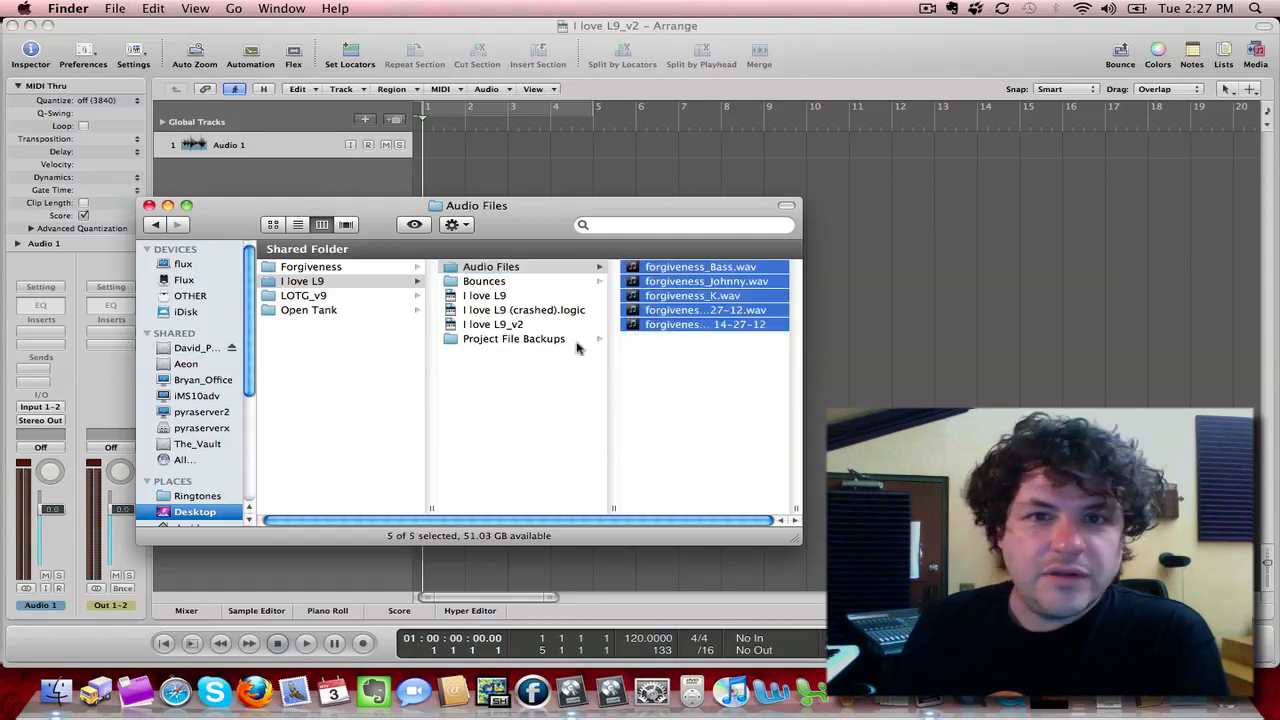
{"action": "left_click", "coordinate": [484, 280]}
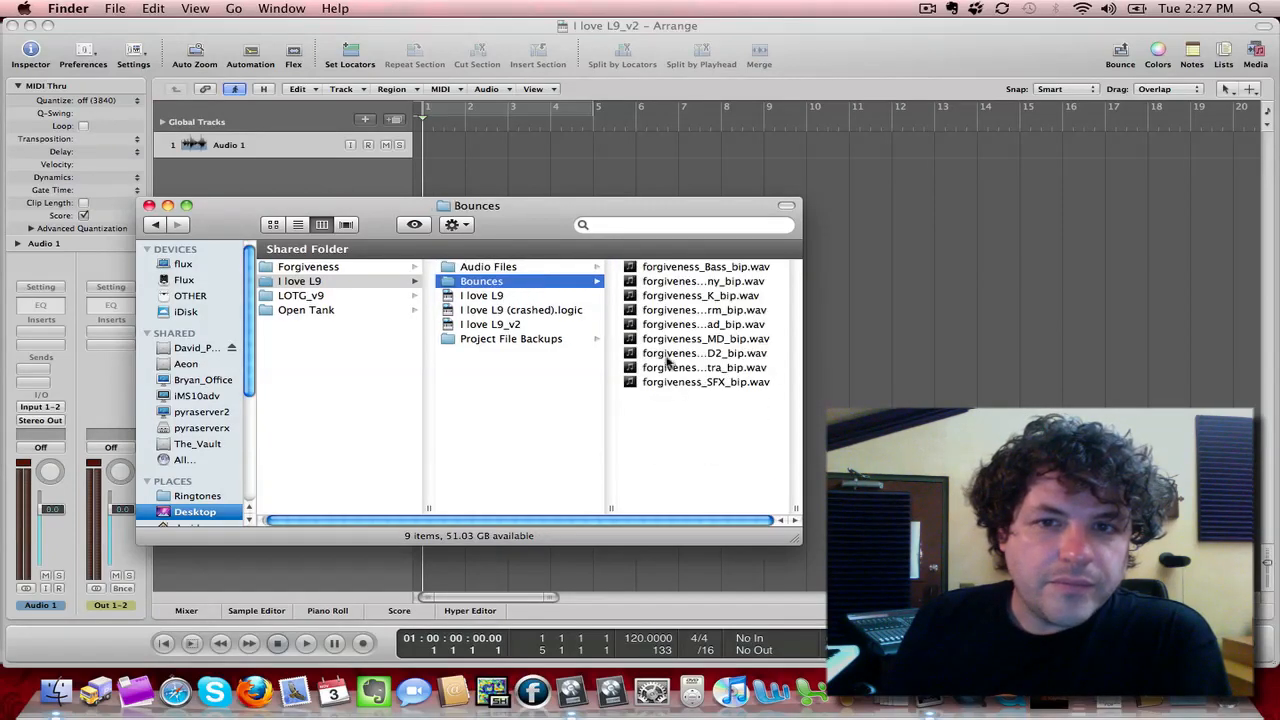
{"action": "left_click_drag", "start_coordinate": [704, 266], "coordinate": [440, 160]}
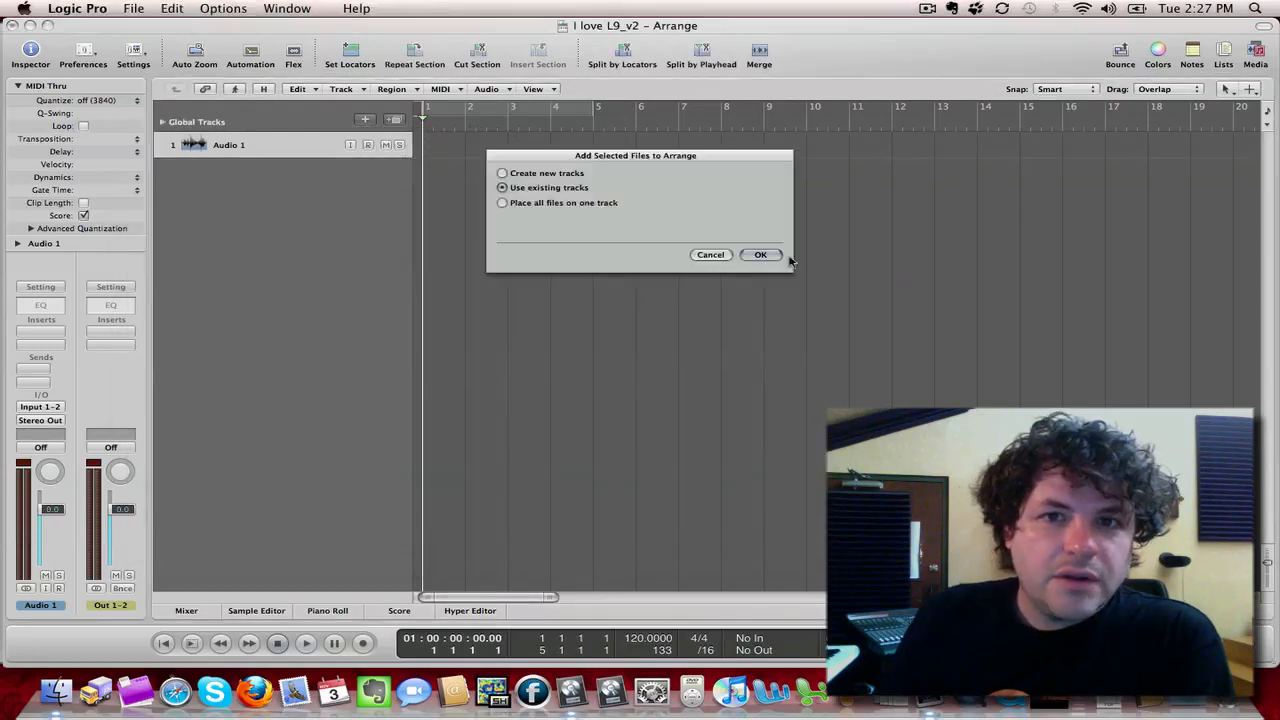
Have the added files create new tracks in the Add Selected Files dialog
{"action": "left_click", "coordinate": [502, 172]}
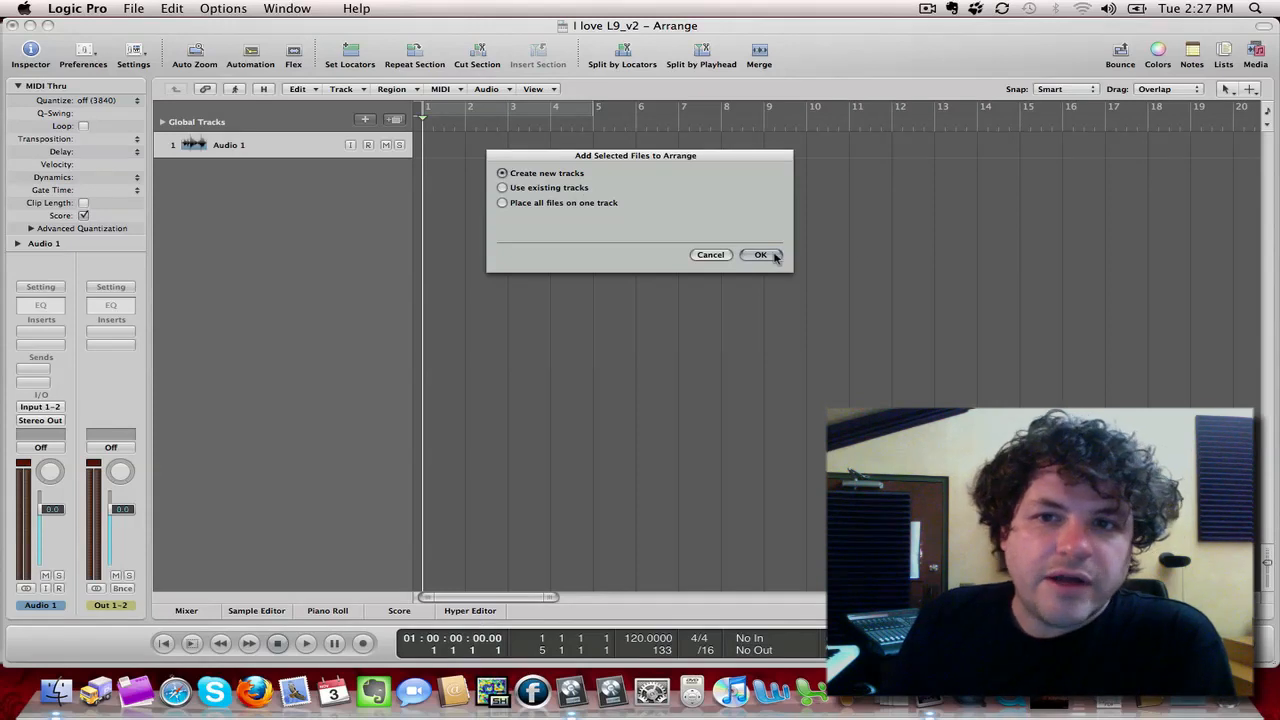
{"action": "left_click", "coordinate": [760, 254]}
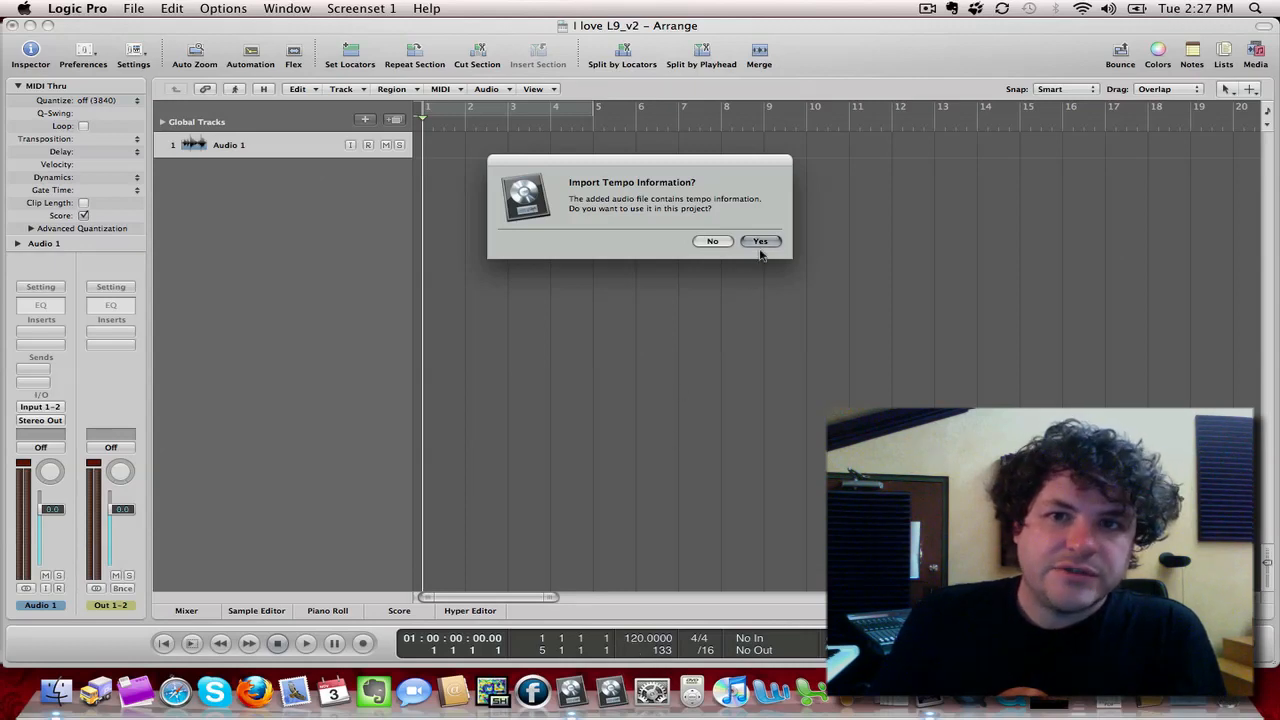
Accept importing the files' tempo information so the project tempo becomes 160
{"action": "left_click", "coordinate": [760, 240]}
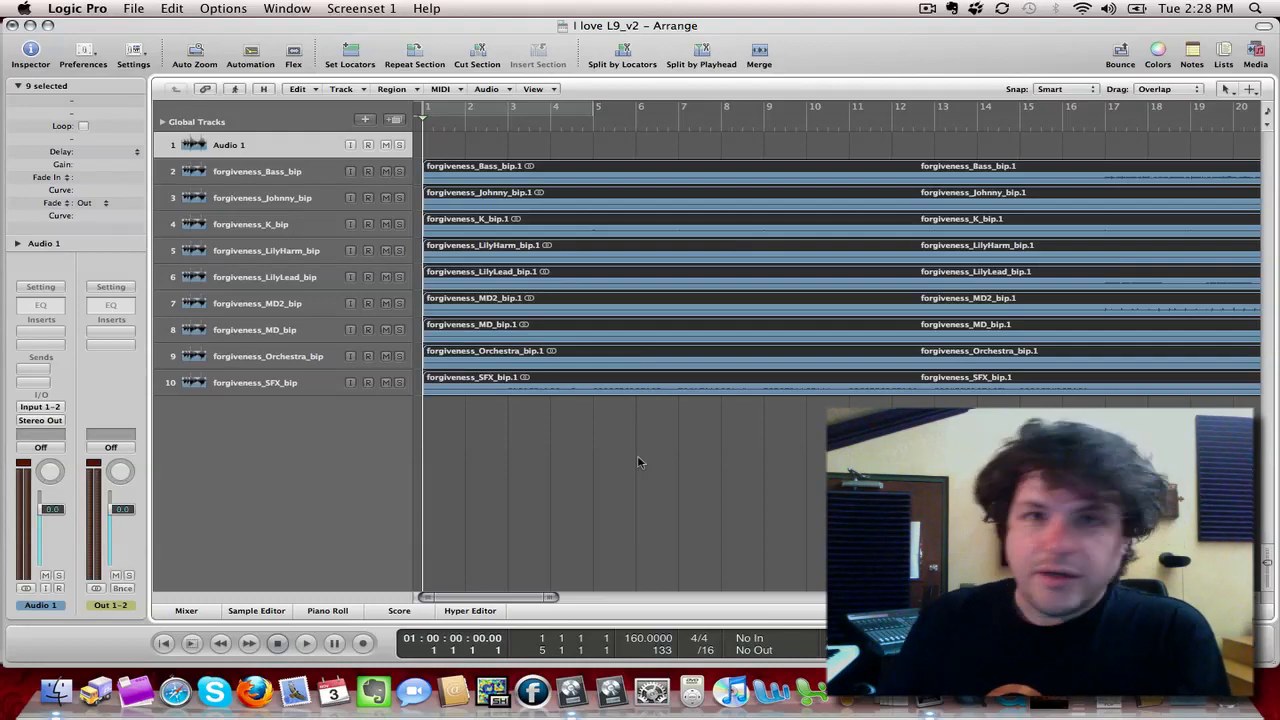
Enable Flex View and set the forgiveness bip tracks' flex mode to Polyphonic
{"action": "left_click", "coordinate": [532, 88]}
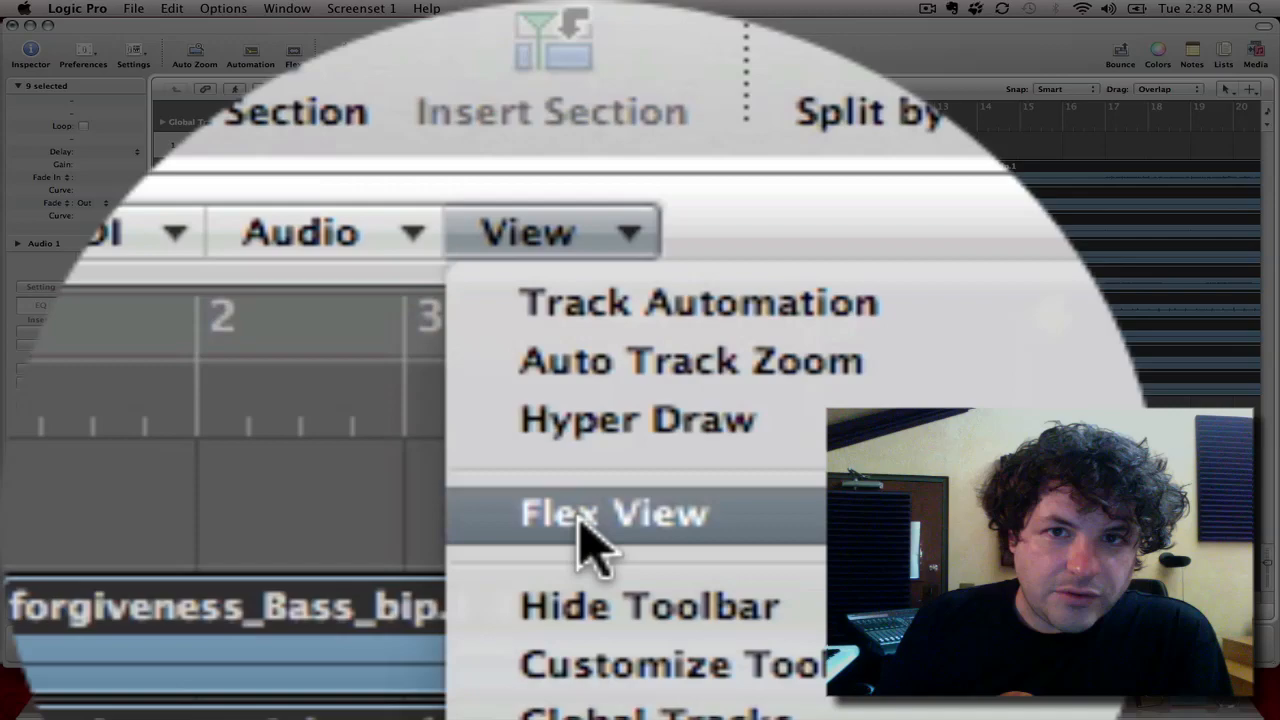
{"action": "left_click", "coordinate": [612, 512]}
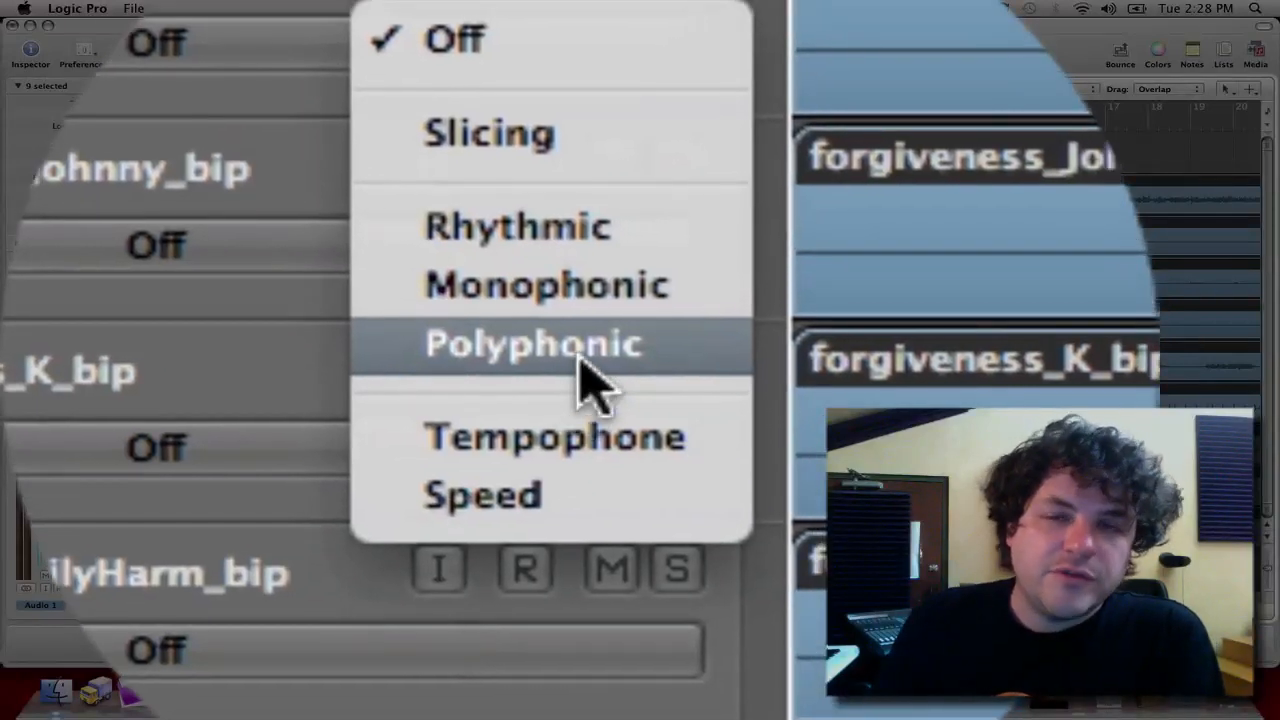
{"action": "left_click", "coordinate": [534, 344]}
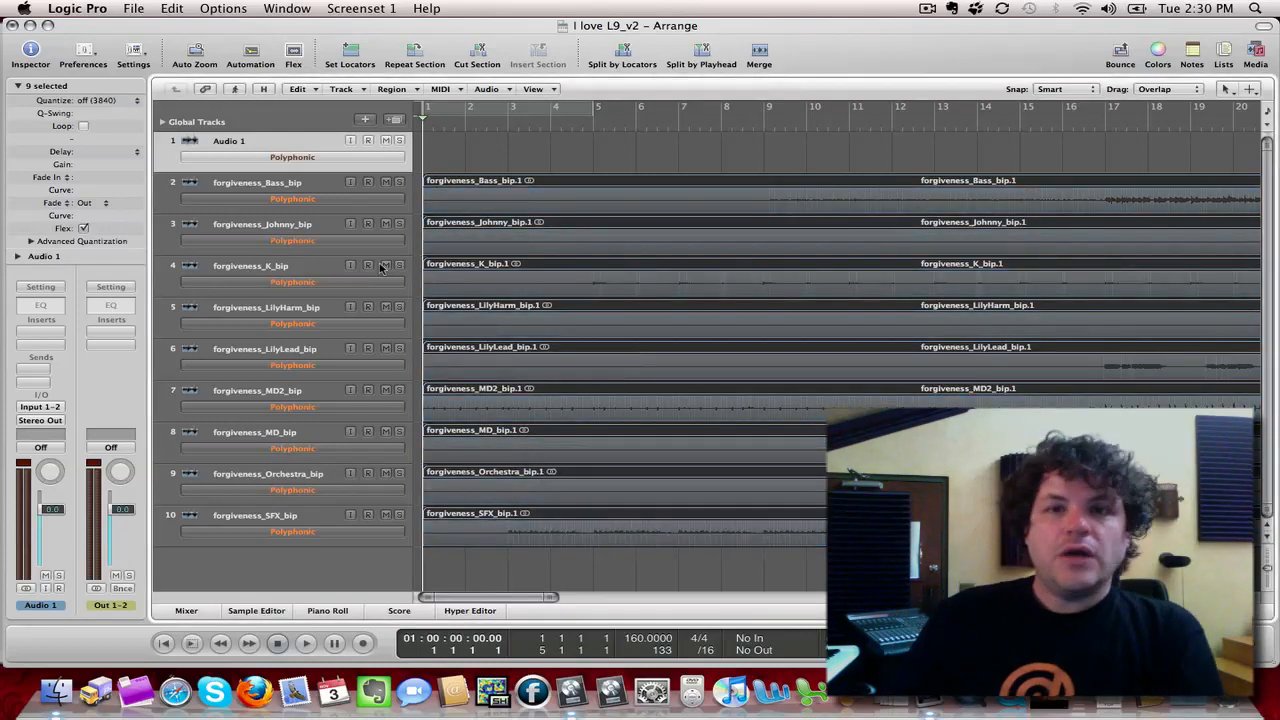
{"action": "mouse_move", "coordinate": [384, 264]}
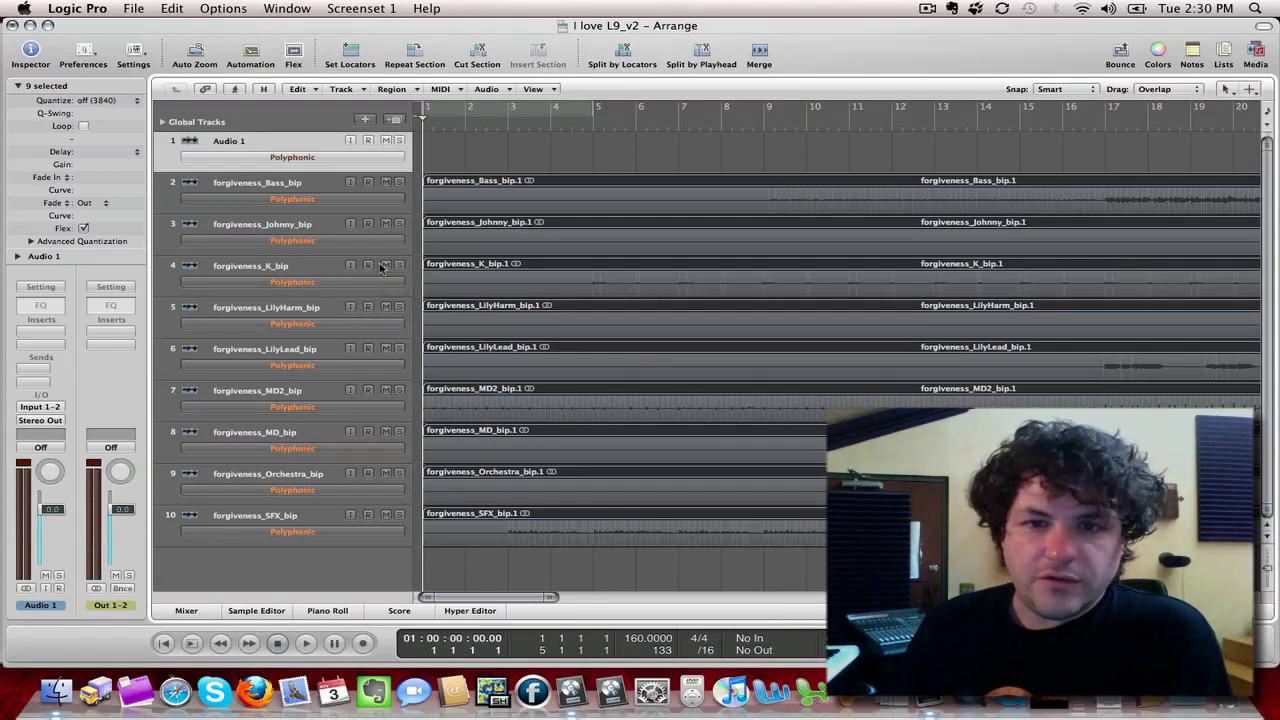
Play back the flexed tracks while the tempo drops from 160 to 120
{"action": "left_click", "coordinate": [304, 644]}
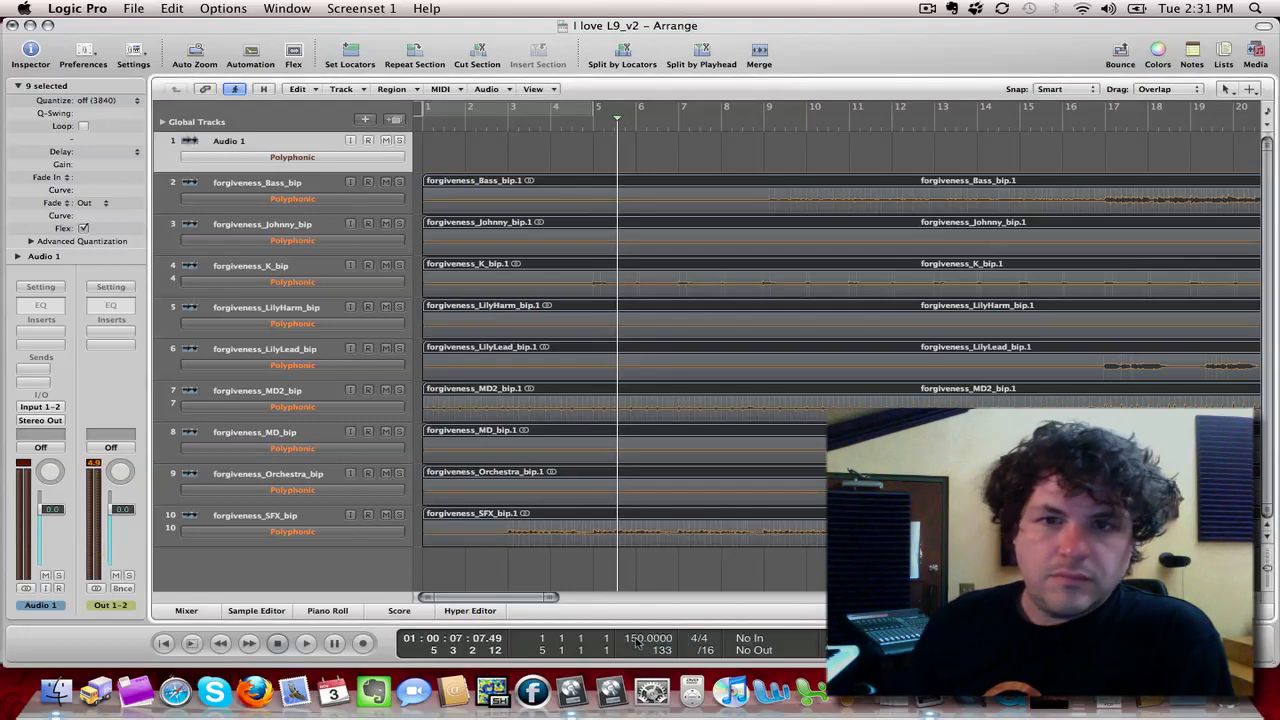
{"action": "left_click", "coordinate": [304, 644]}
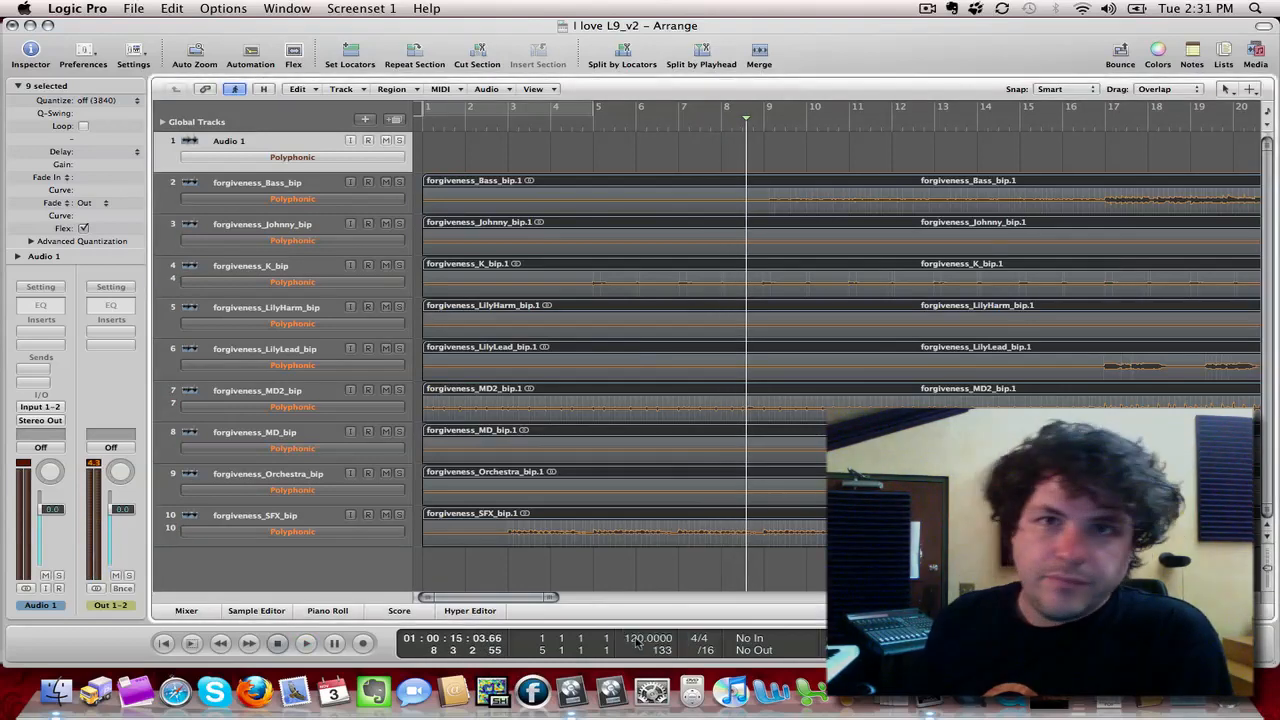
{"action": "left_click", "coordinate": [304, 644]}
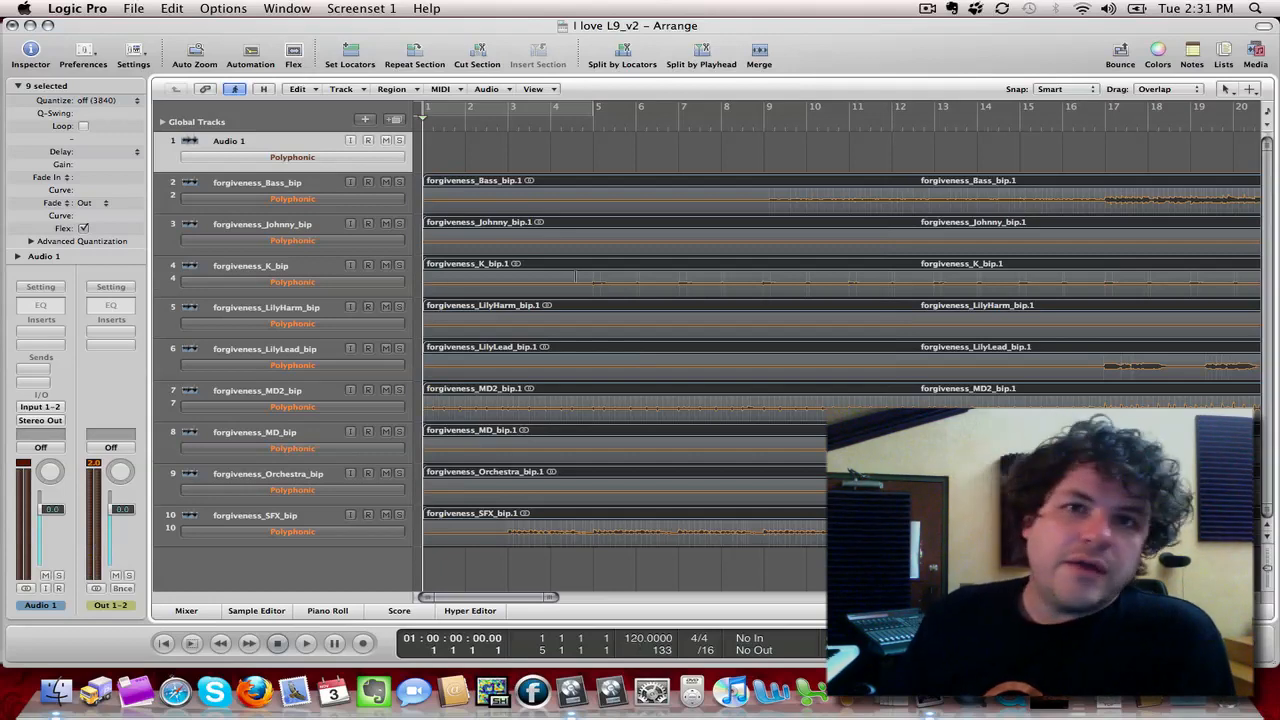
Turn Flex View off again in the Arrange window's View menu
{"action": "left_click", "coordinate": [532, 88]}
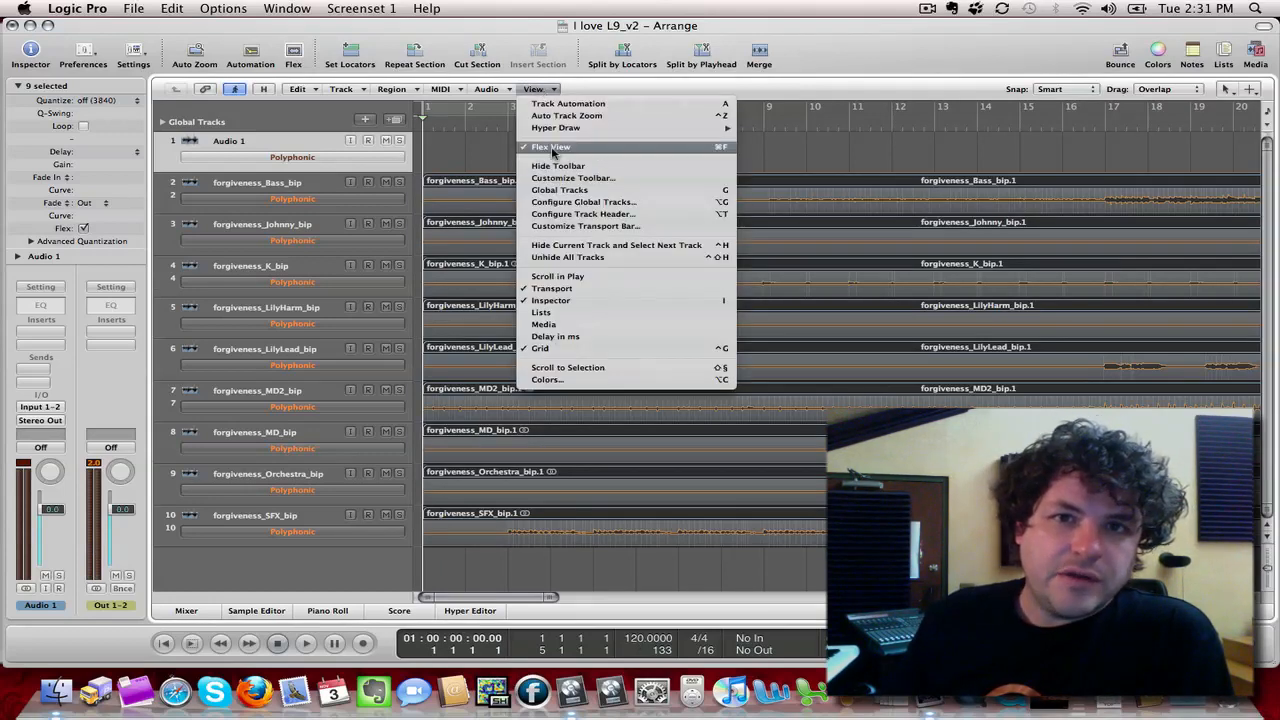
{"action": "left_click", "coordinate": [552, 148]}
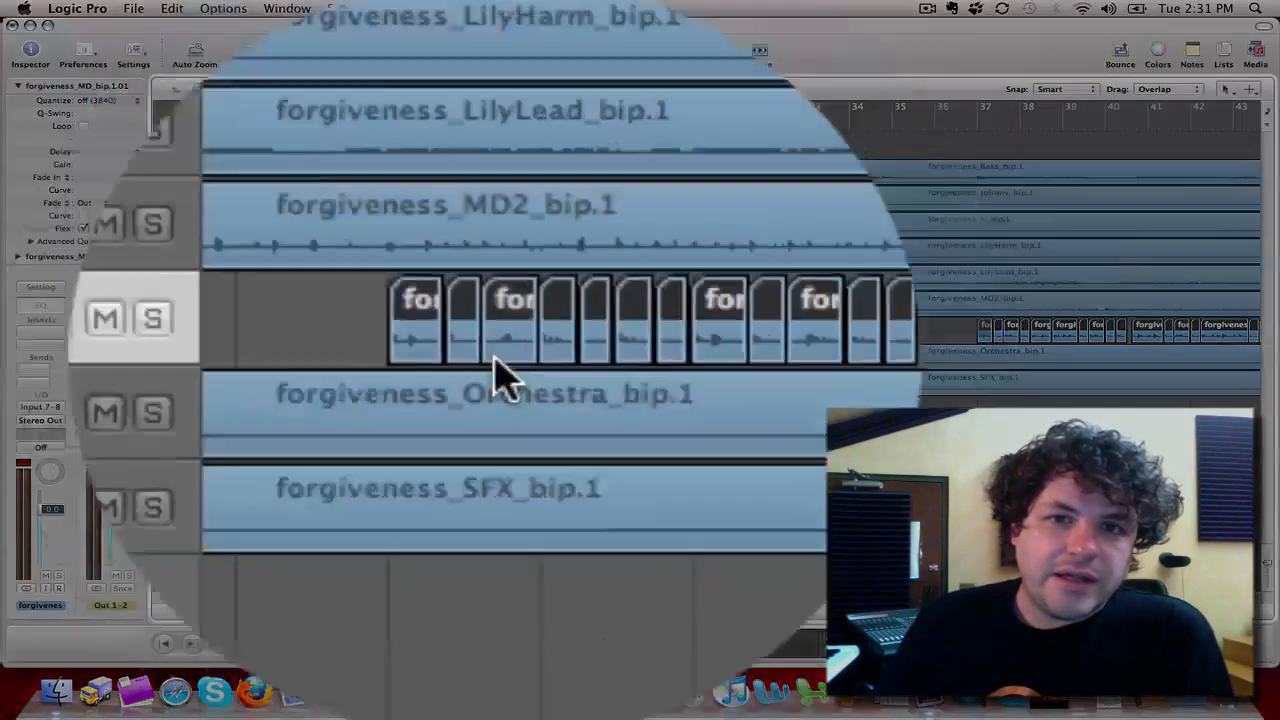
Choose Convert to New Sampler Track for the selected forgiveness_MD_bip regions
{"action": "right_click", "coordinate": [500, 364]}
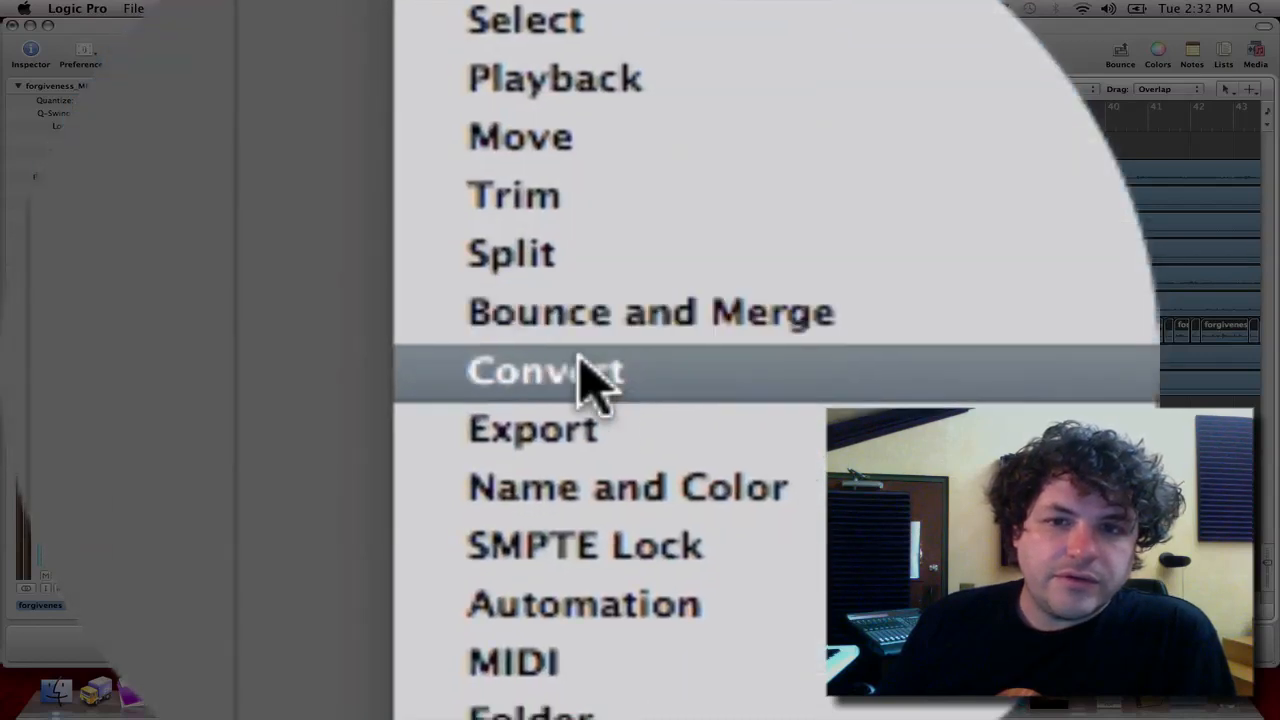
{"action": "left_click", "coordinate": [548, 370]}
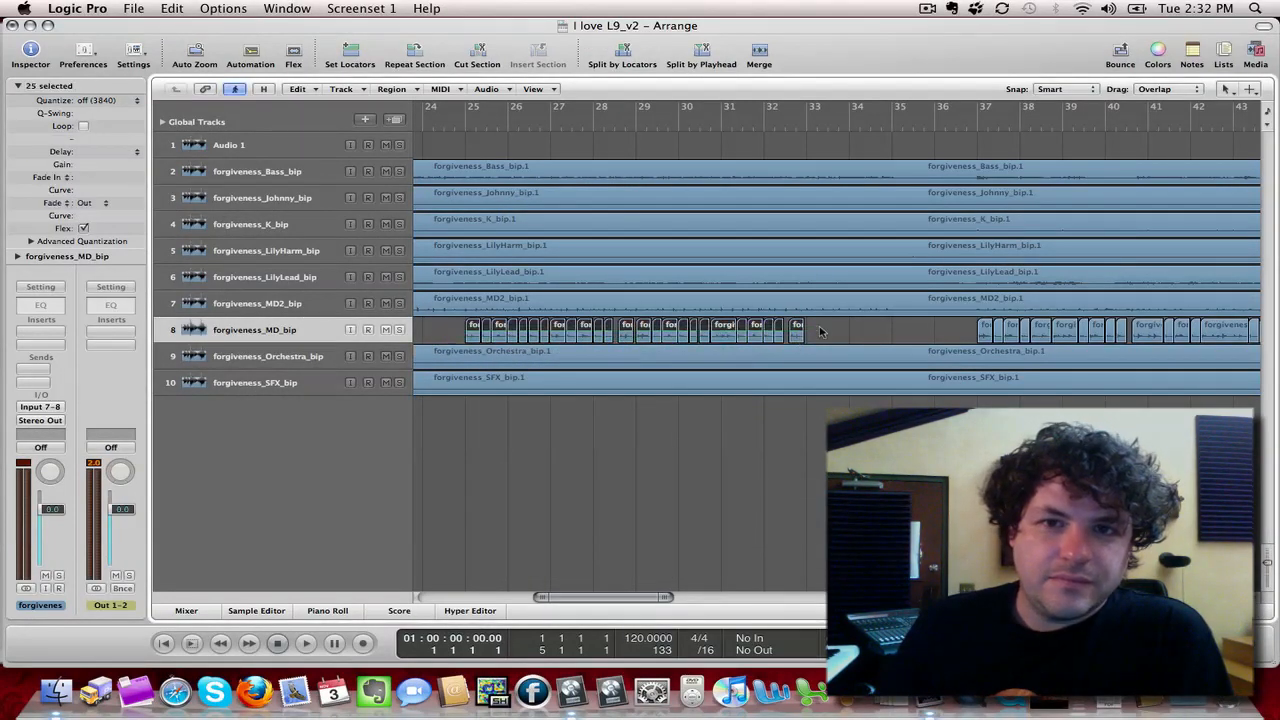
{"action": "right_click", "coordinate": [820, 330]}
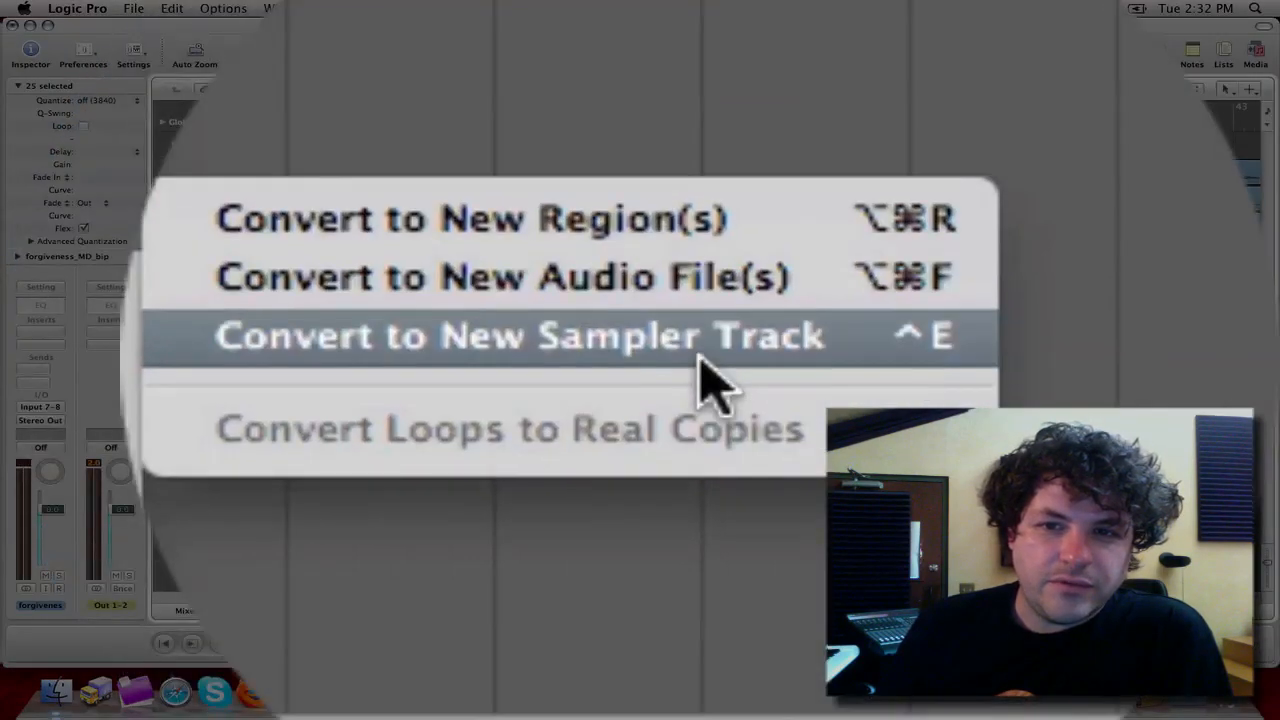
{"action": "left_click", "coordinate": [518, 336]}
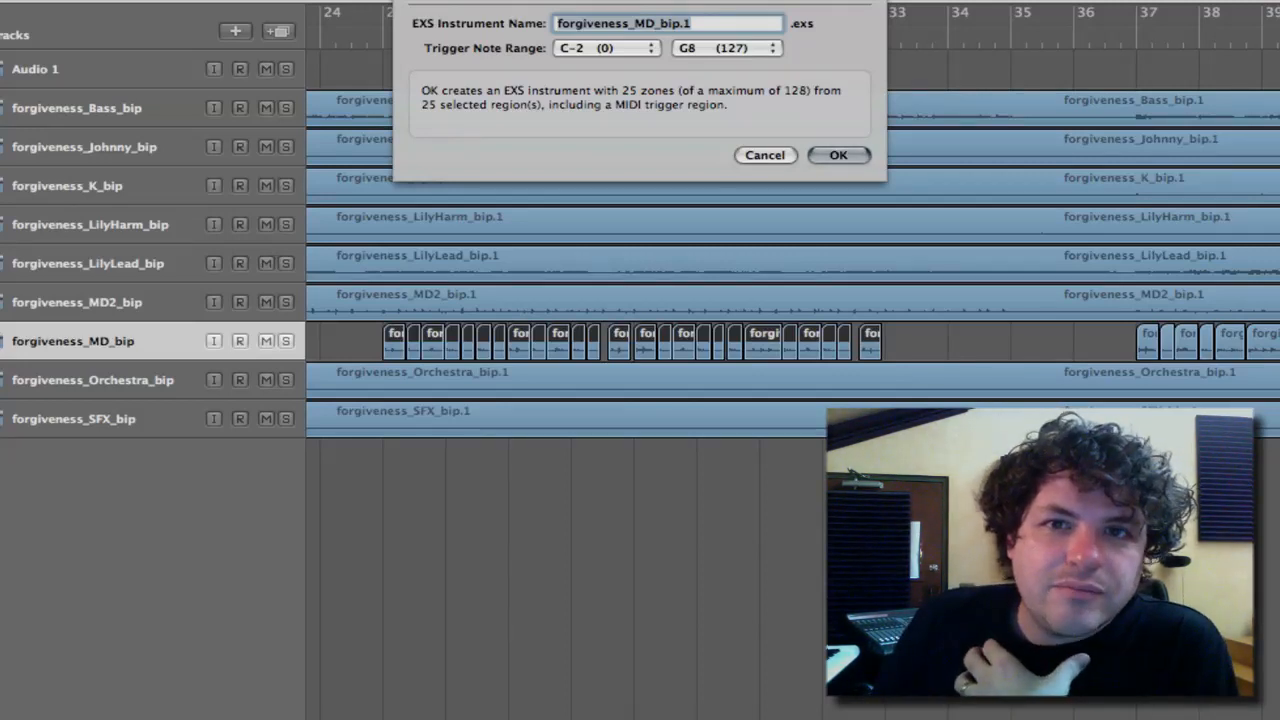
Name the sampler instrument 'drummything', start its trigger note range at C3 and confirm
{"action": "type", "text": "drum"}
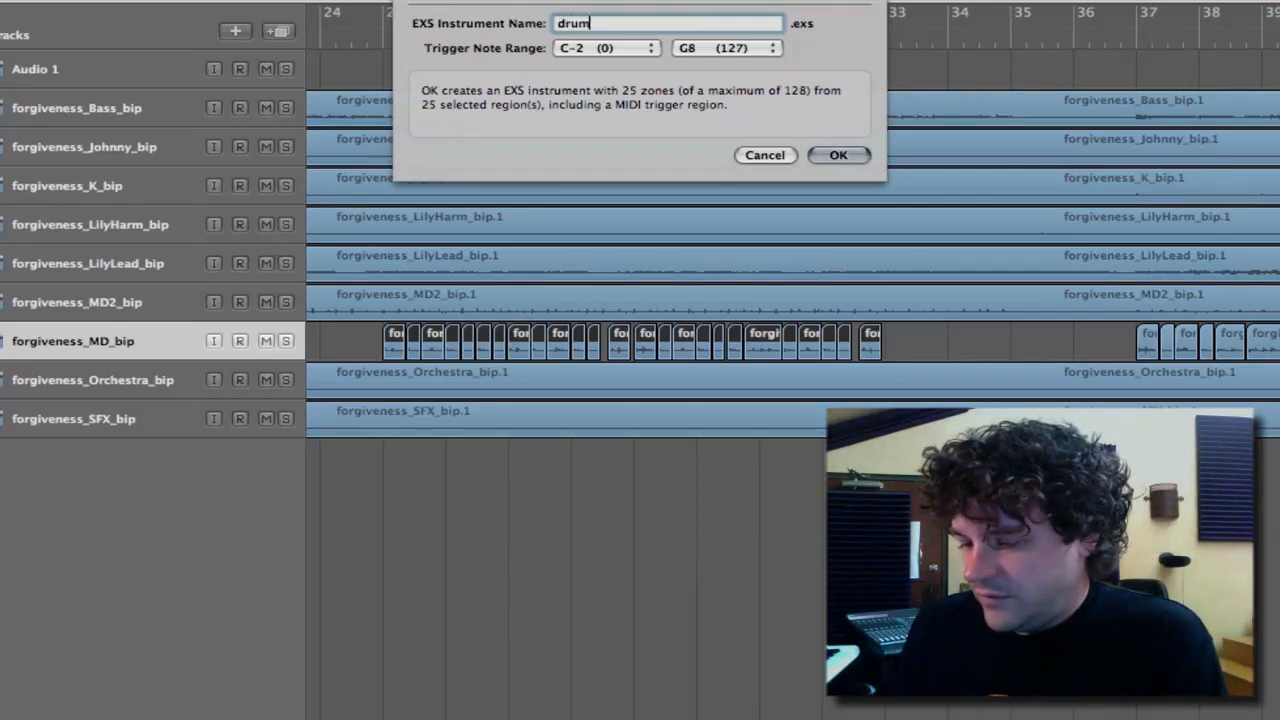
{"action": "type", "text": "mything"}
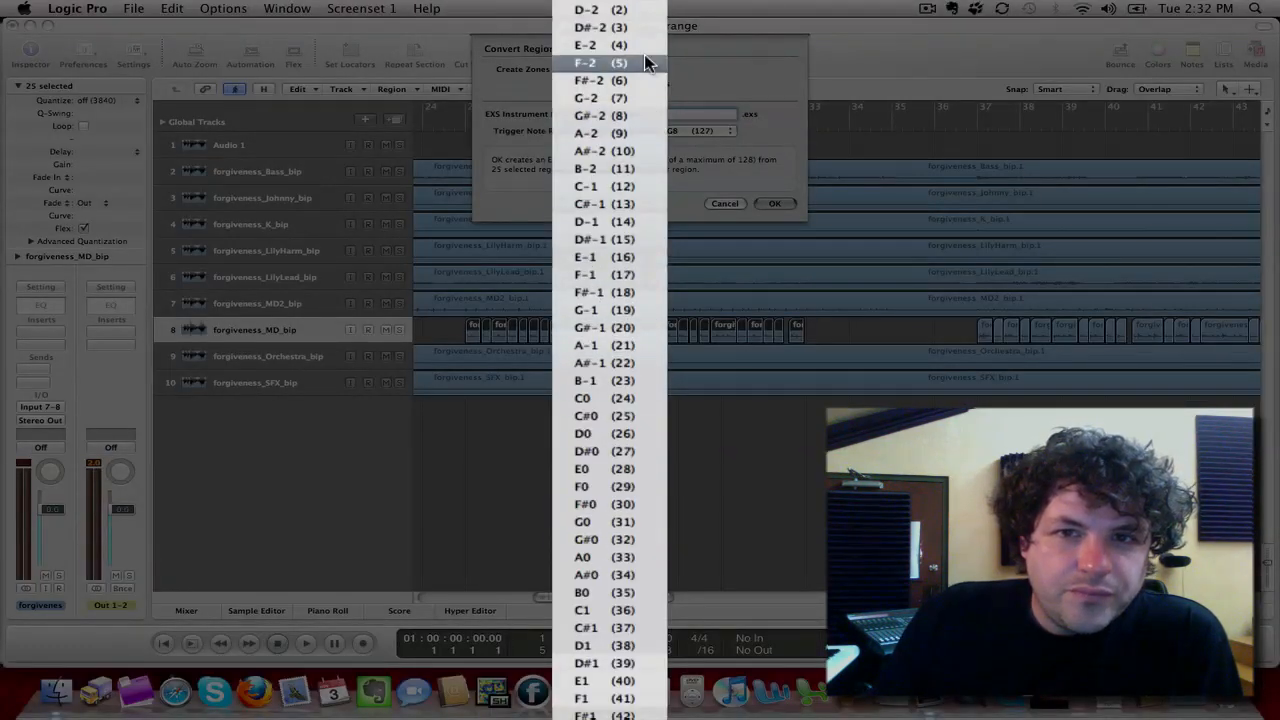
{"action": "scroll", "scroll_direction": "down", "scroll_amount": 3}
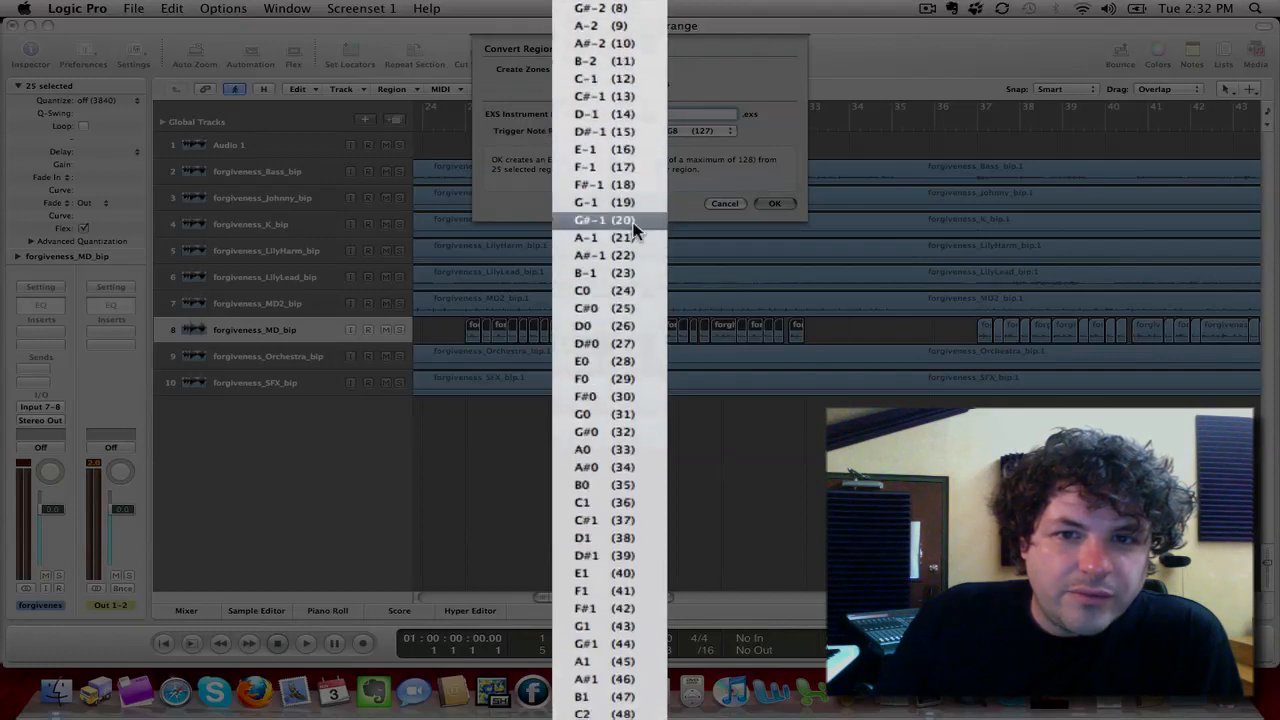
{"action": "scroll", "scroll_direction": "down", "scroll_amount": 3}
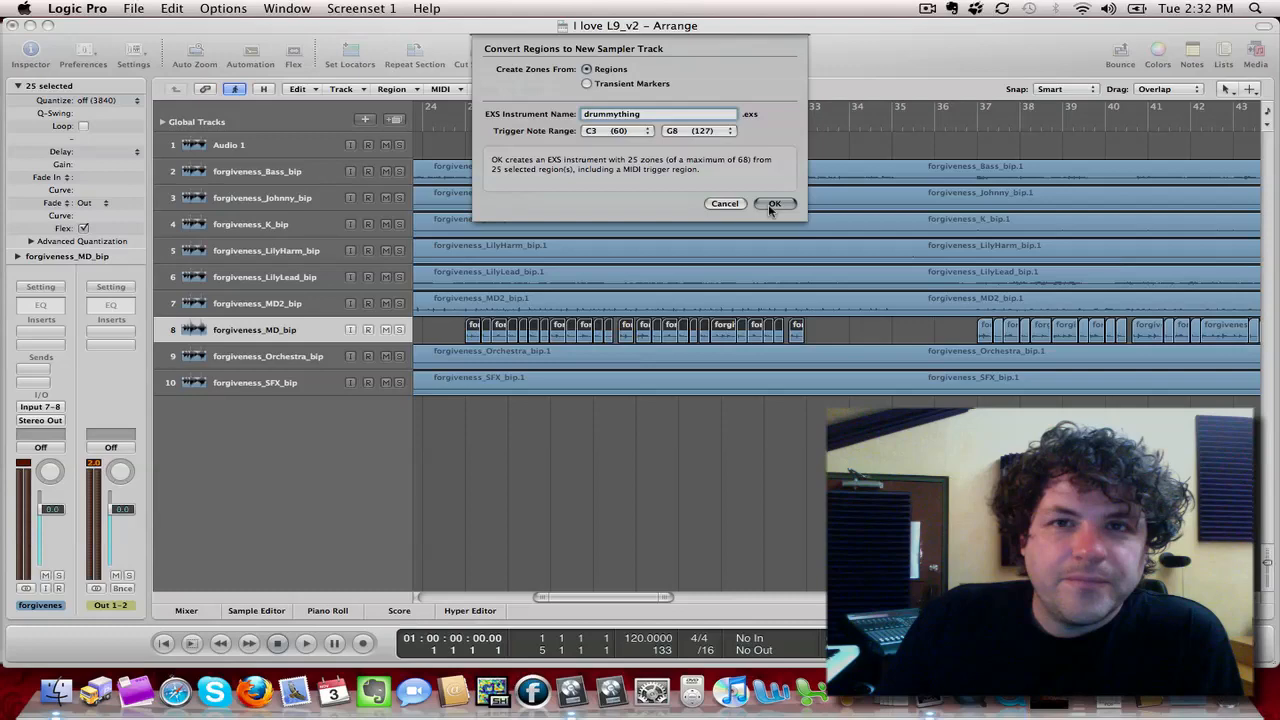
{"action": "left_click", "coordinate": [776, 204]}
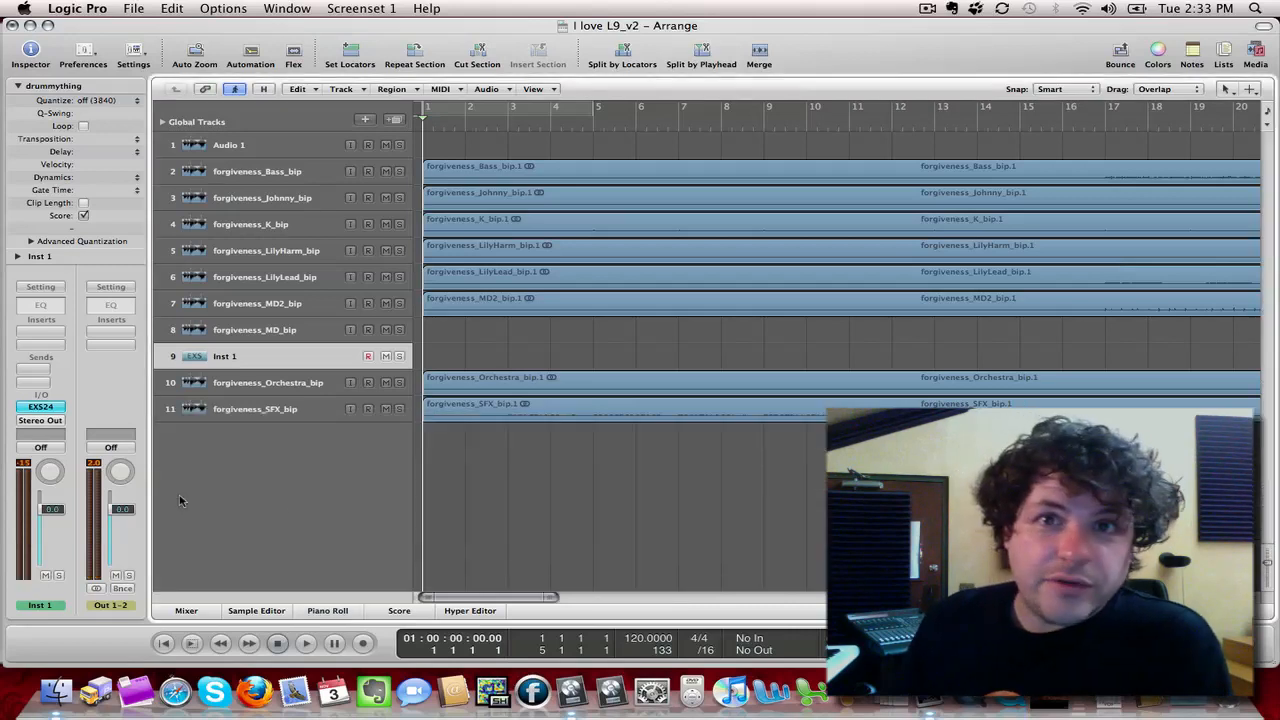
{"action": "mouse_move", "coordinate": [496, 476]}
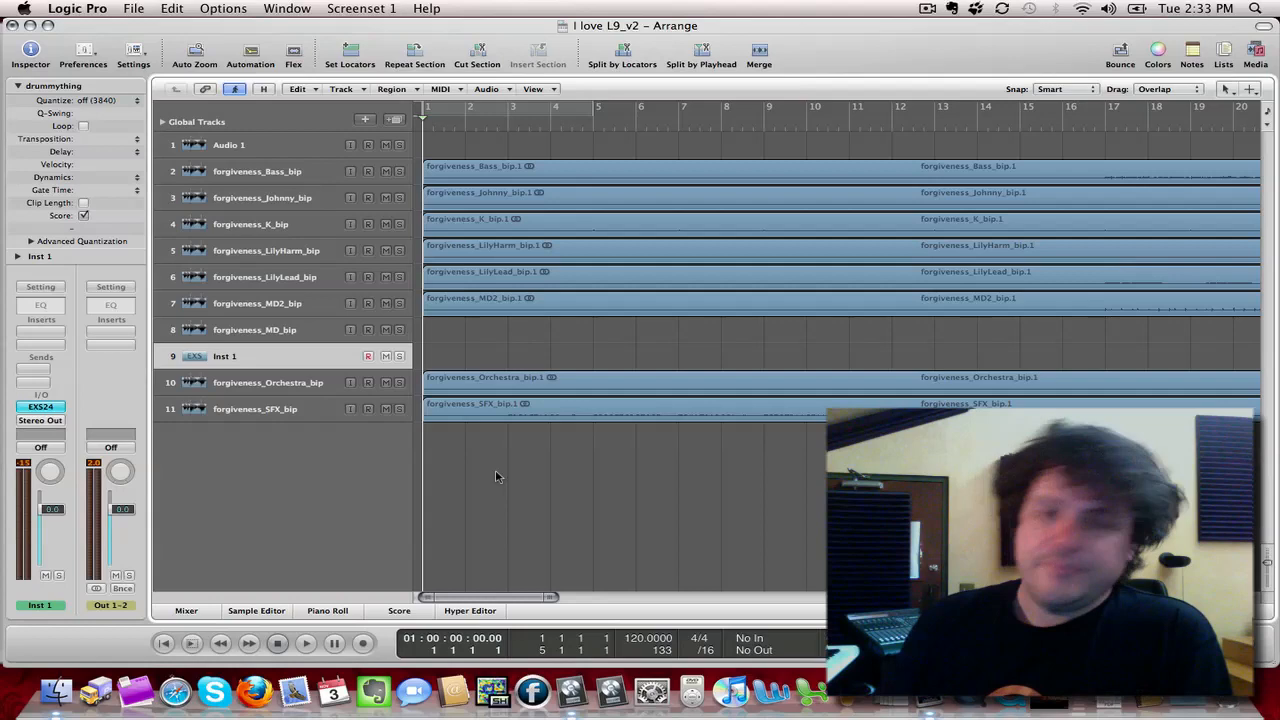
{"action": "mouse_move", "coordinate": [570, 478]}
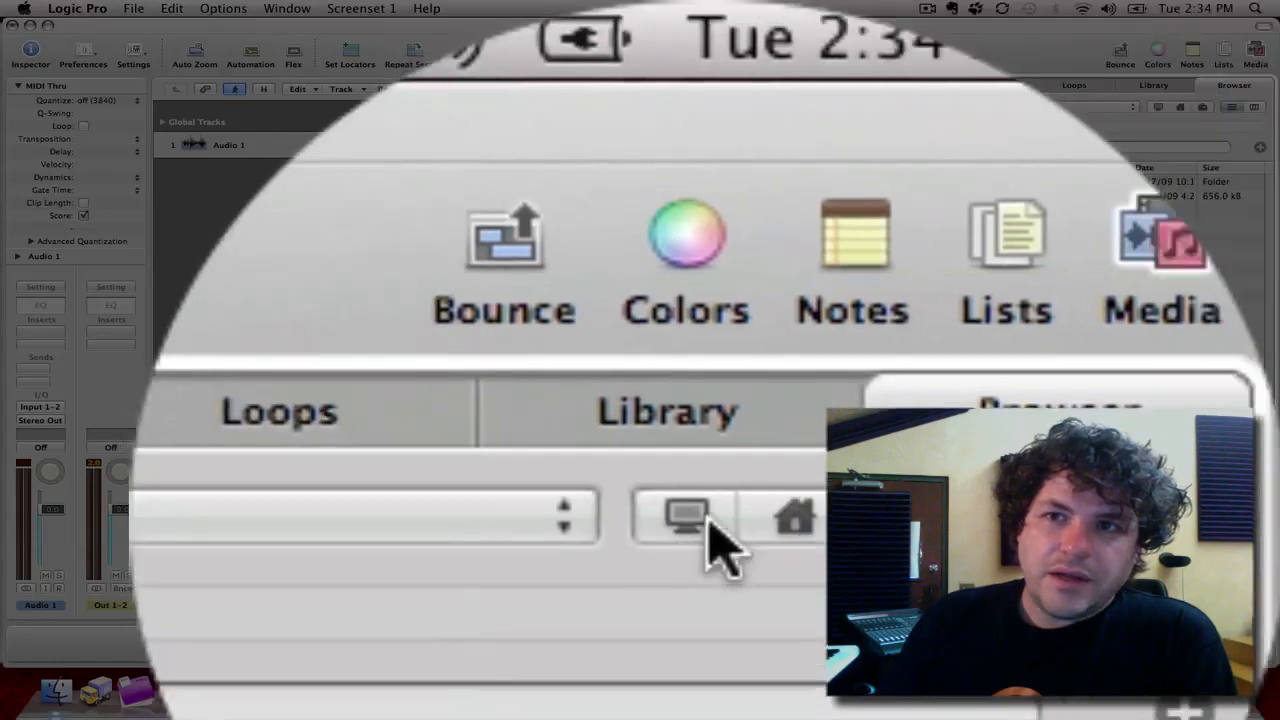
Browse from the computer's top level into the LOTG_v9 project folder
{"action": "left_click", "coordinate": [684, 516]}
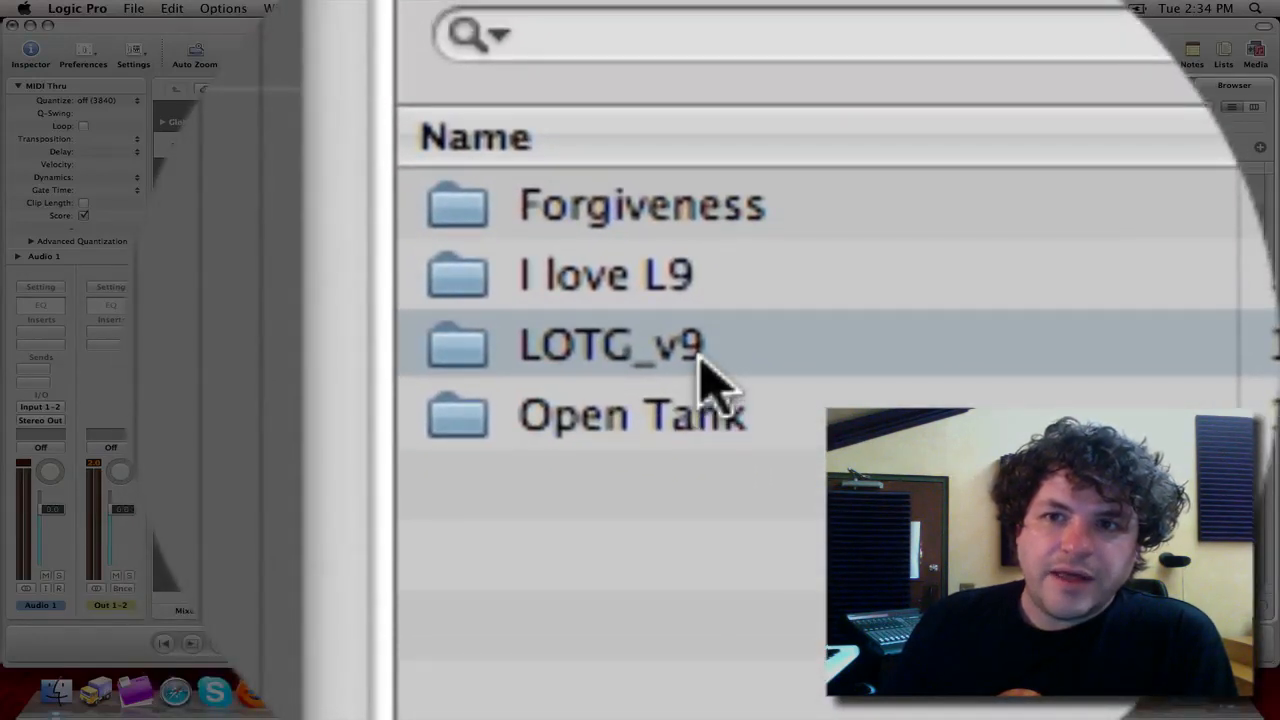
{"action": "double_click", "coordinate": [610, 344]}
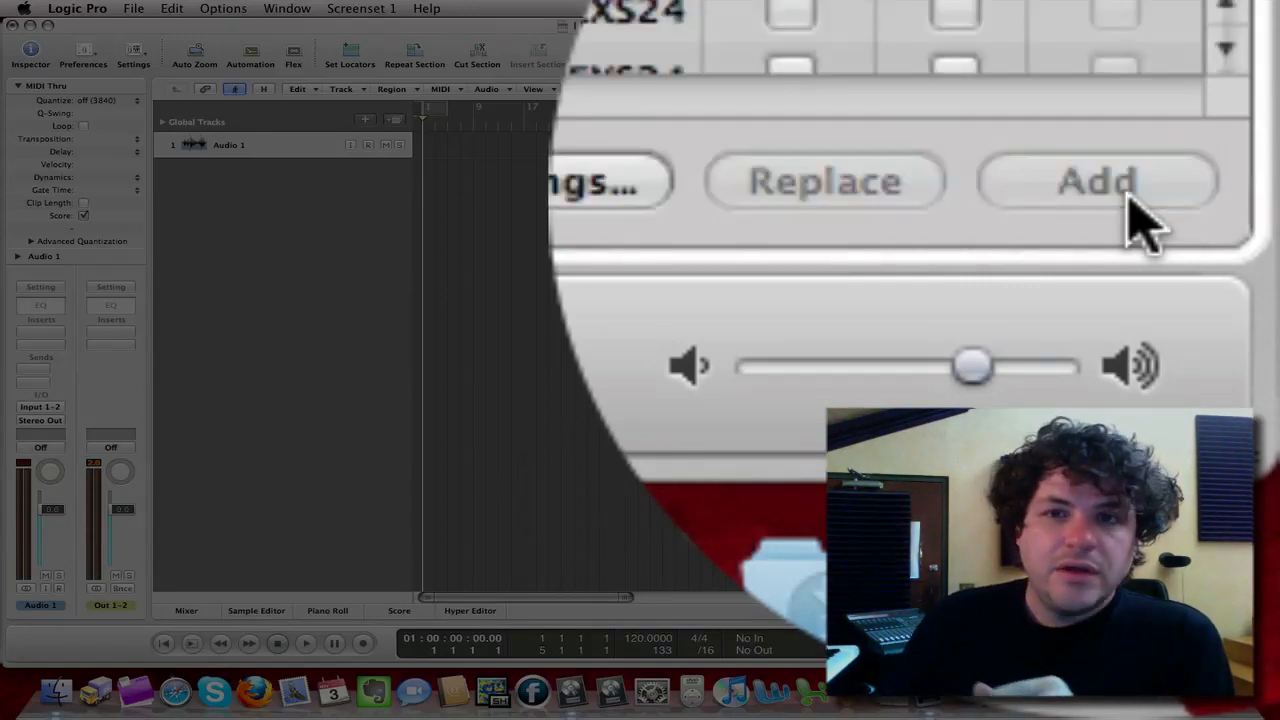
Mark the LOTG_v9 tracks' Content and Plug-ins for import and add them to the project
{"action": "left_click", "coordinate": [1096, 182]}
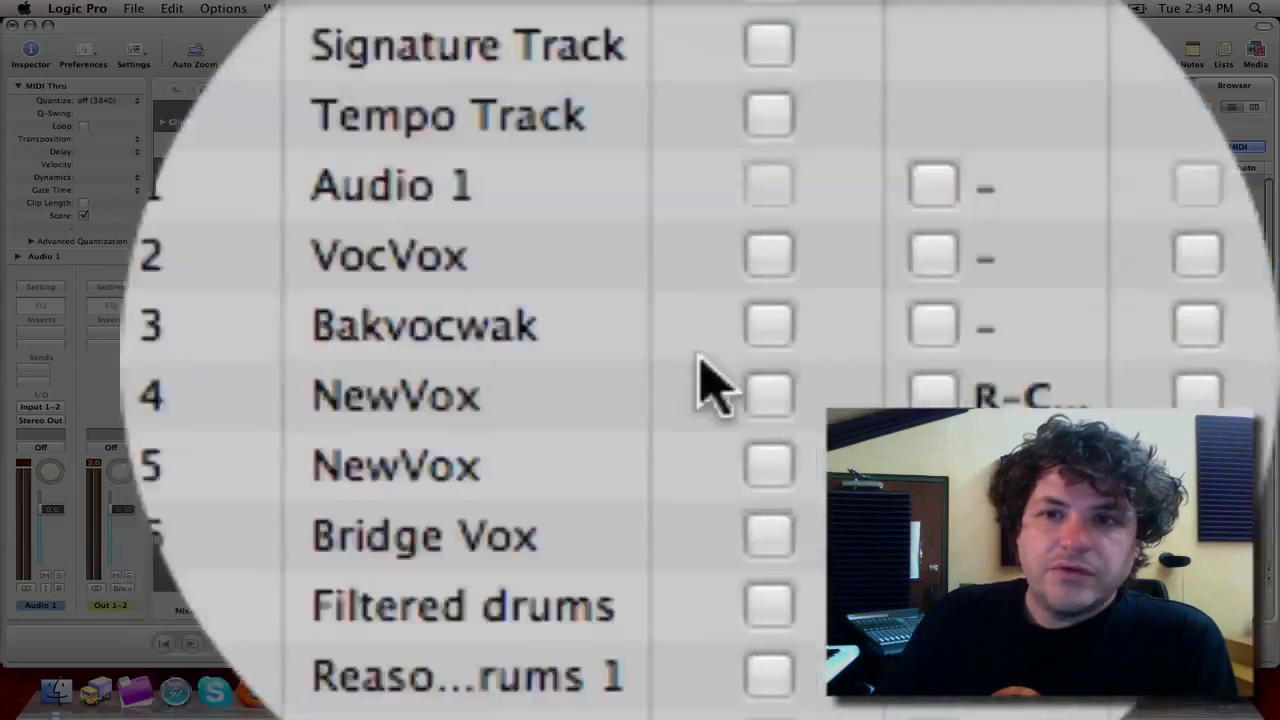
{"action": "scroll", "scroll_direction": "down", "scroll_amount": 3}
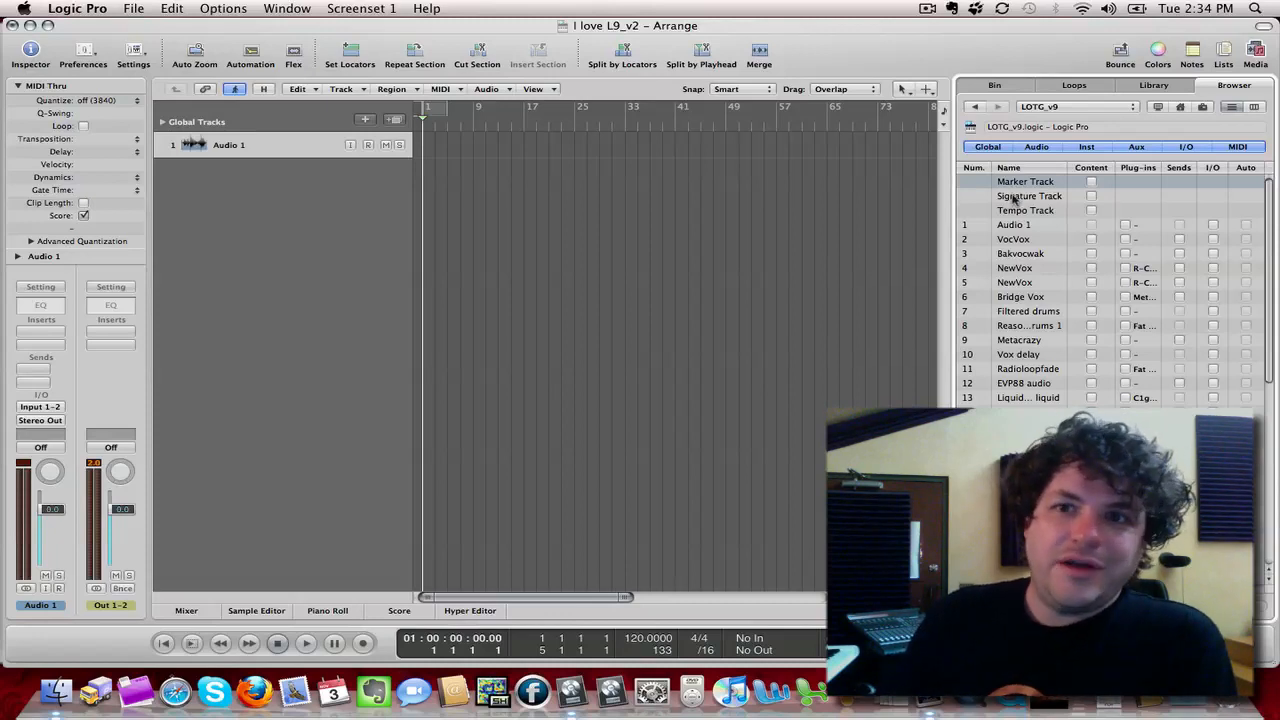
{"action": "scroll", "scroll_direction": "down", "scroll_amount": 3}
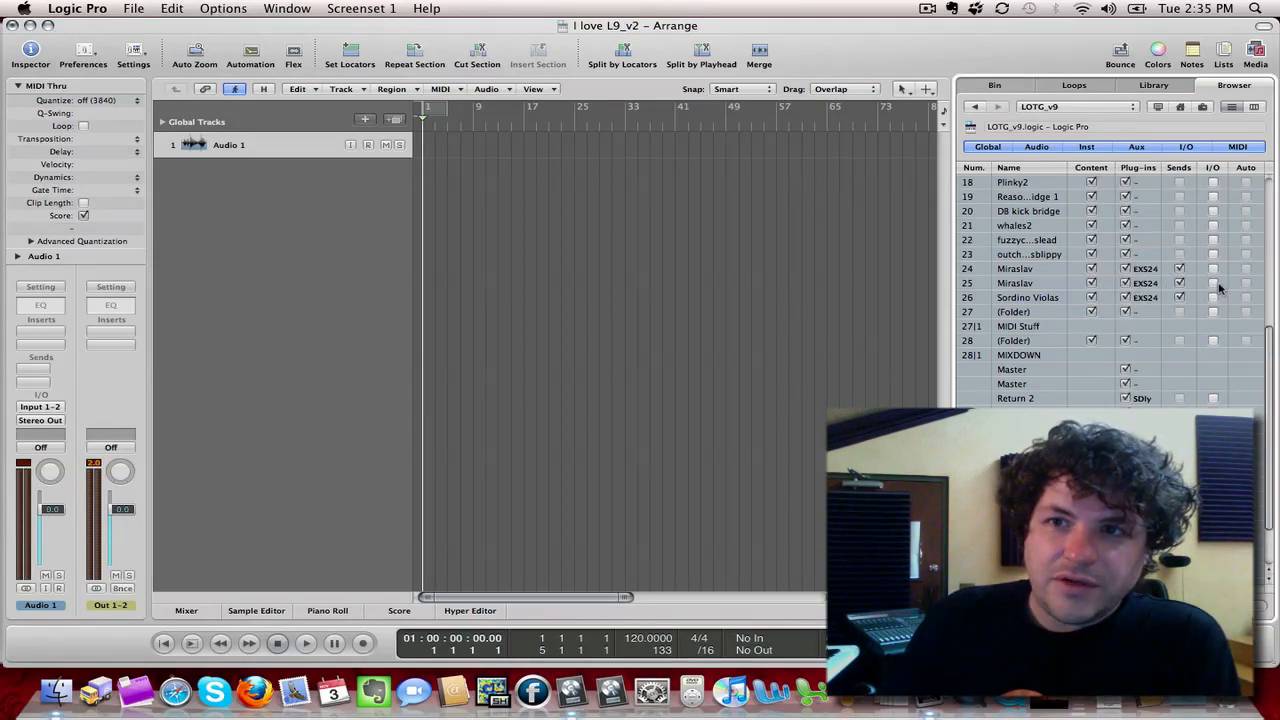
{"action": "scroll", "scroll_direction": "up", "scroll_amount": 3}
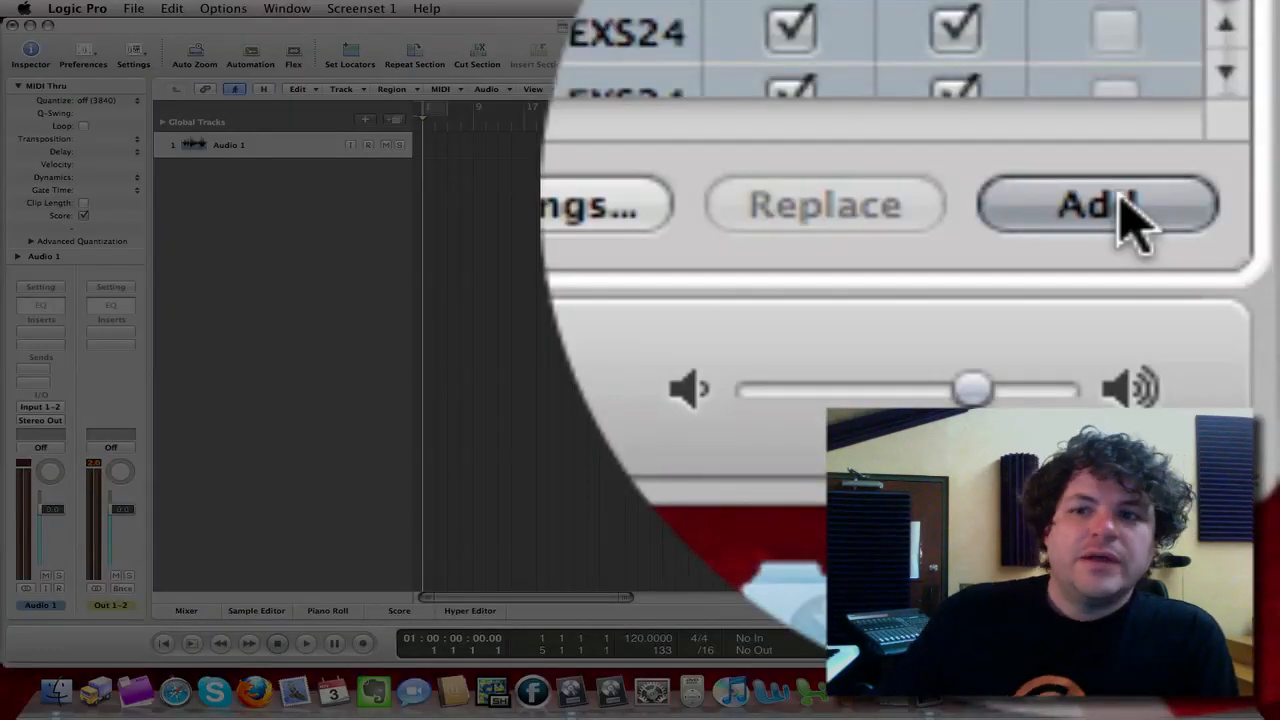
{"action": "left_click", "coordinate": [1096, 204]}
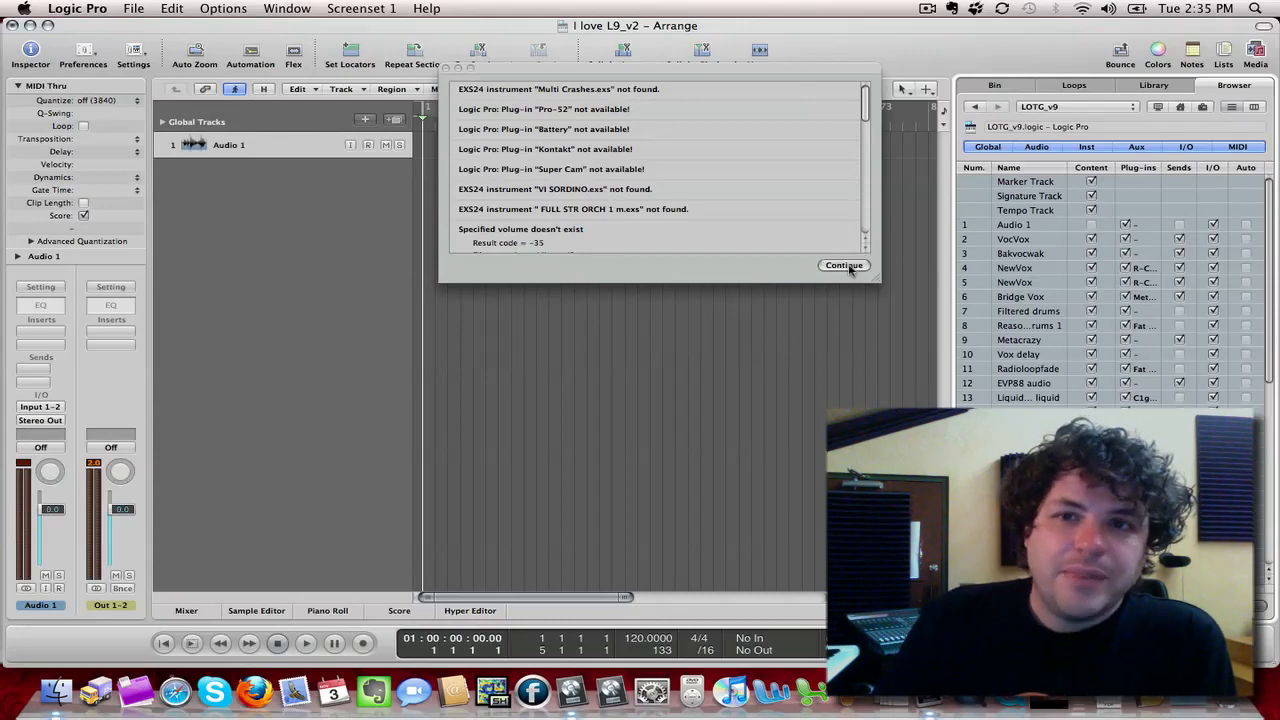
Continue past the missing plug-in alert so the LOTG_v9 tracks land in the arrangement
{"action": "left_click", "coordinate": [844, 264]}
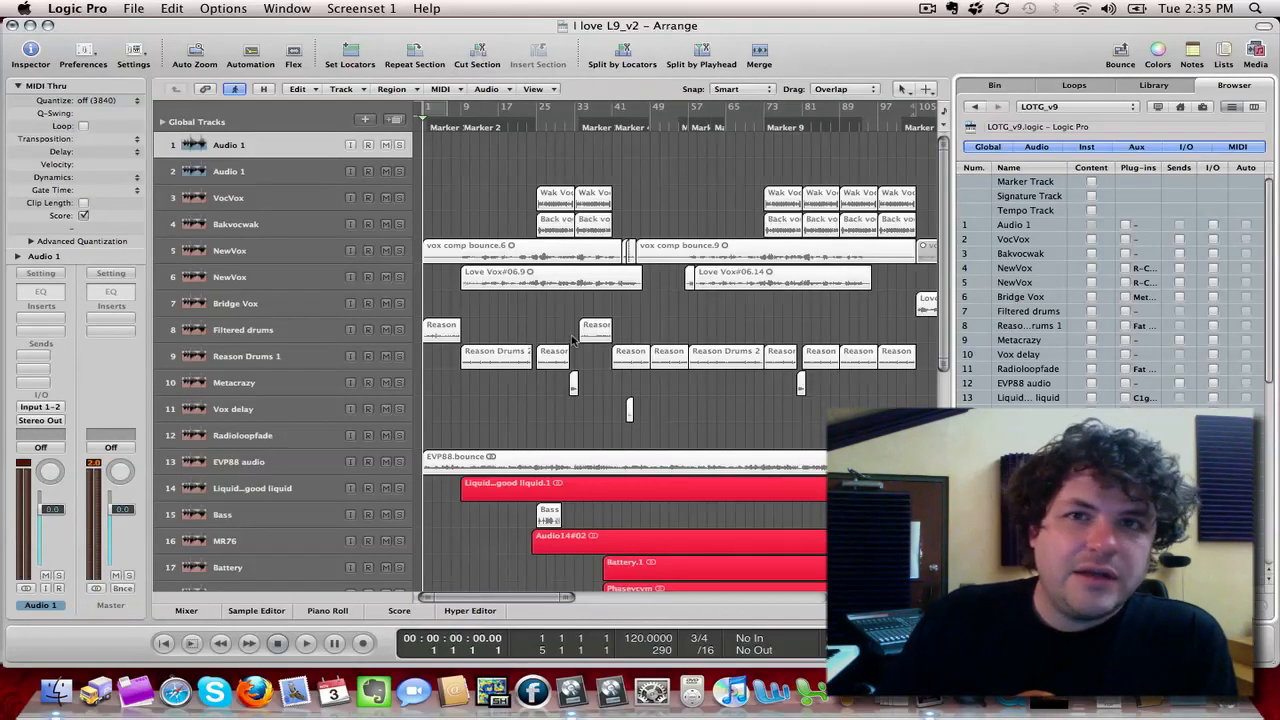